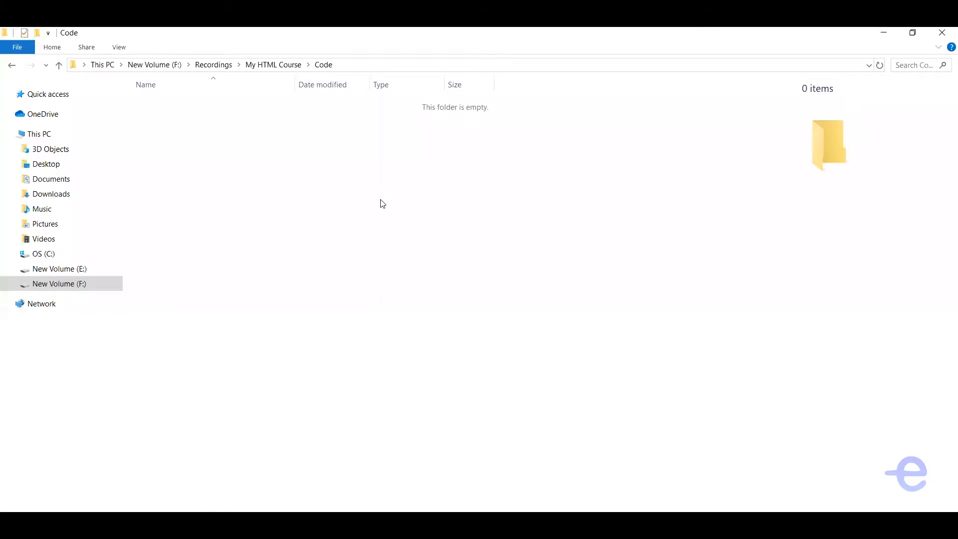
Create a new empty text document named index inside the Code folder.
right_click(380, 204)
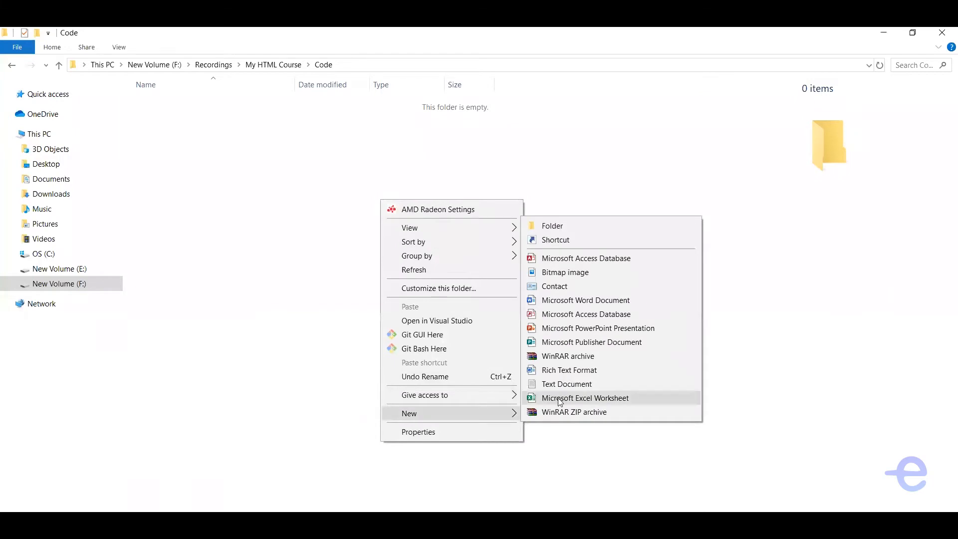
click(566, 384)
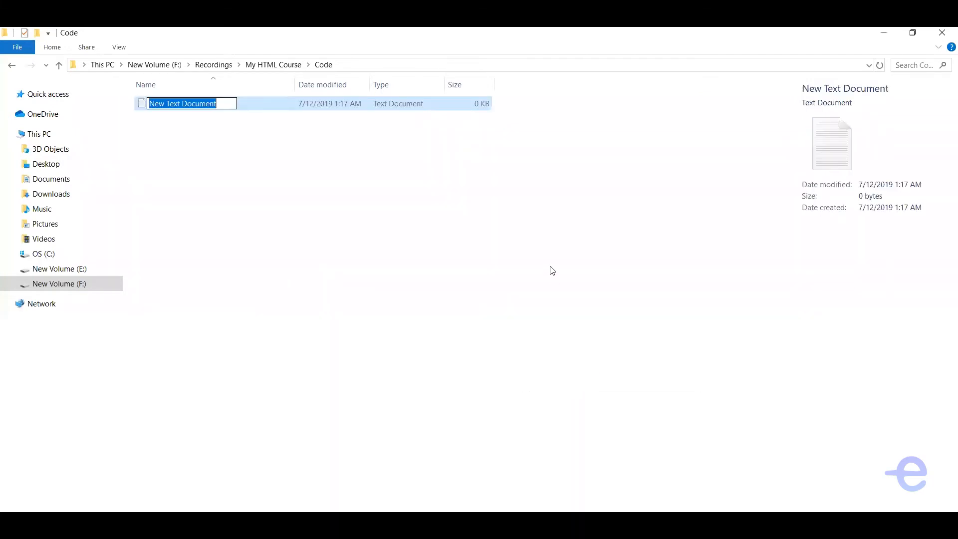
text(index)
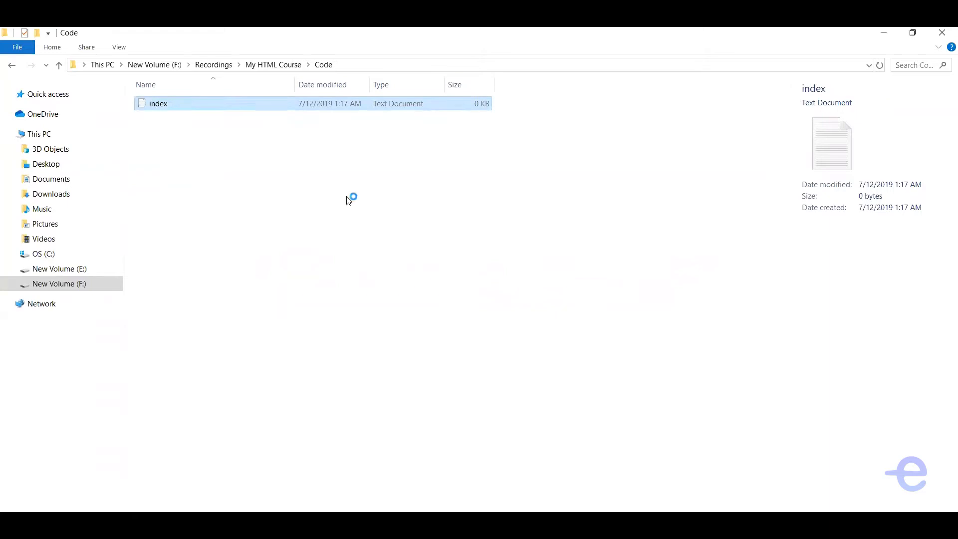
Write the html/head/title/p markup for 'My HTML Page' with paragraph 'My paragraph' in Notepad.
double_click(158, 104)
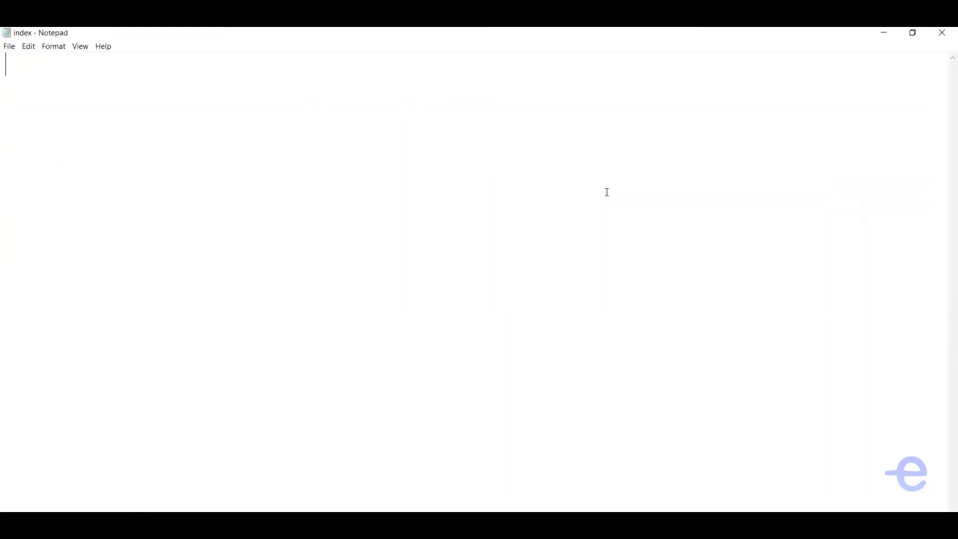
text(<html>)
text(</html)
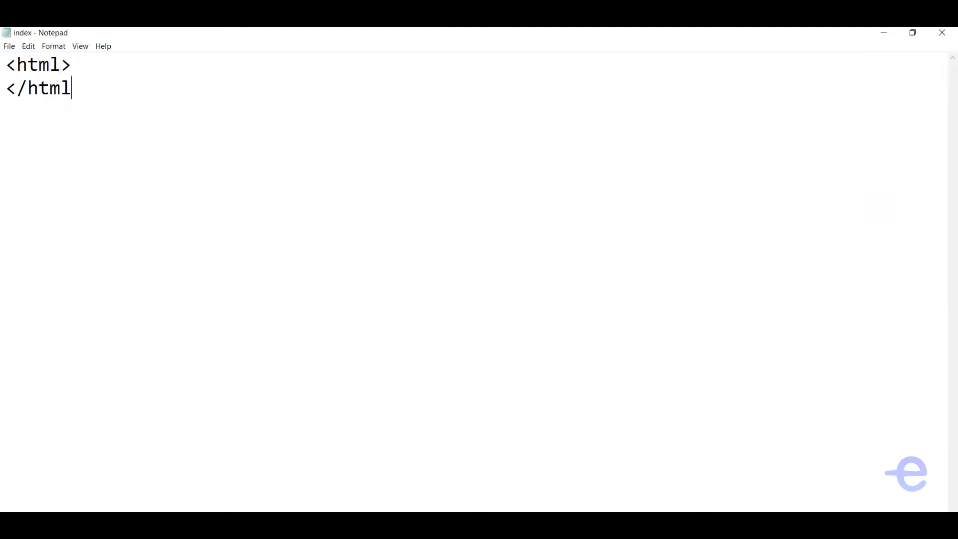
text(<head>)
text(<p>My paragraph </p>)
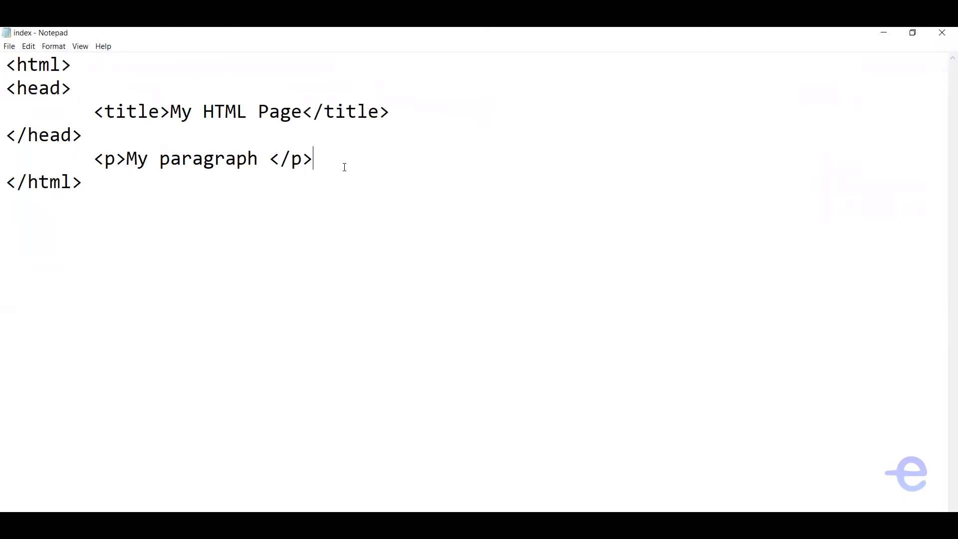
mouse_move(311, 168)
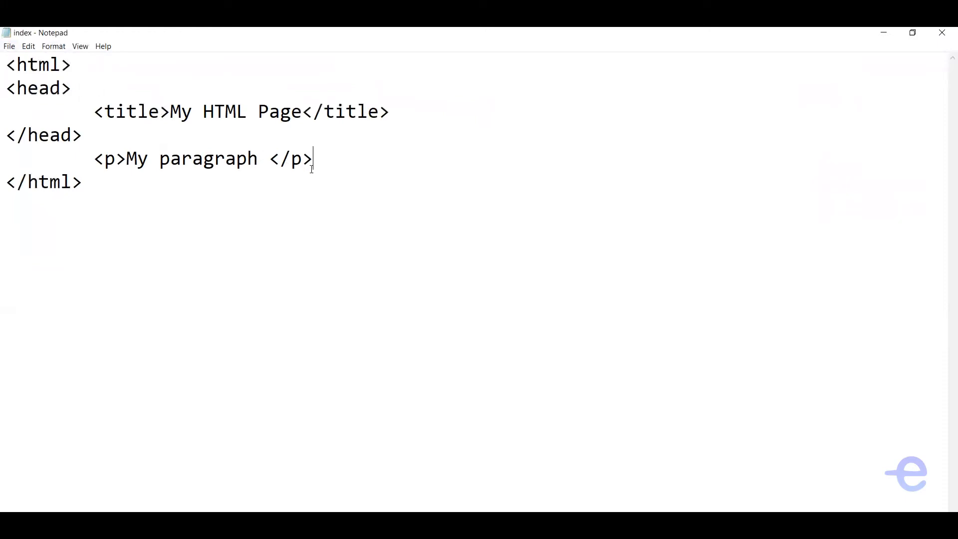
mouse_move(9, 50)
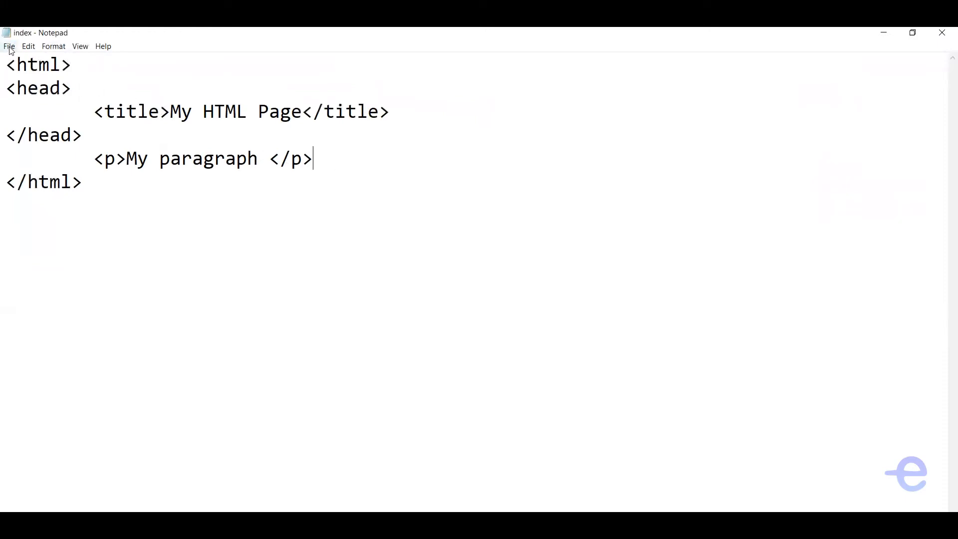
Save the page as index.html with file type All Files.
click(9, 46)
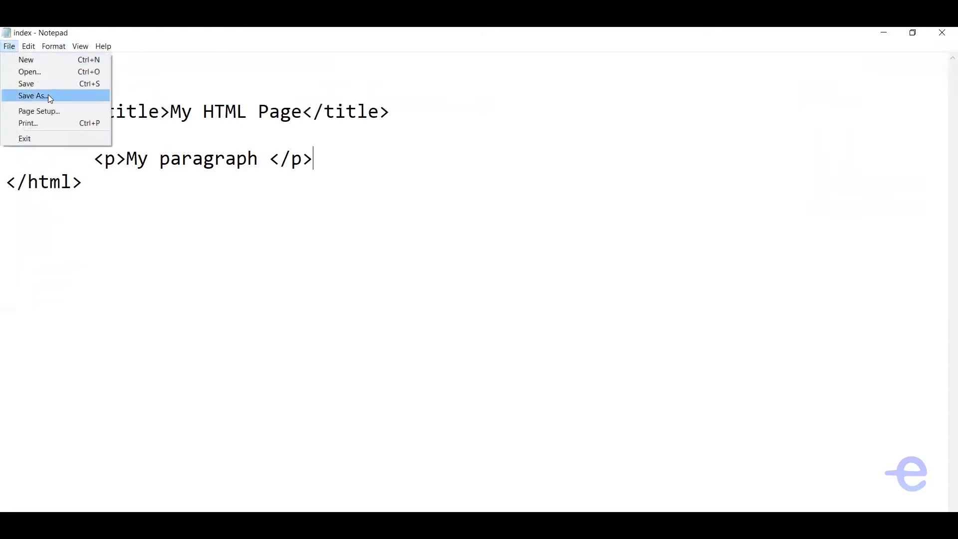
click(33, 96)
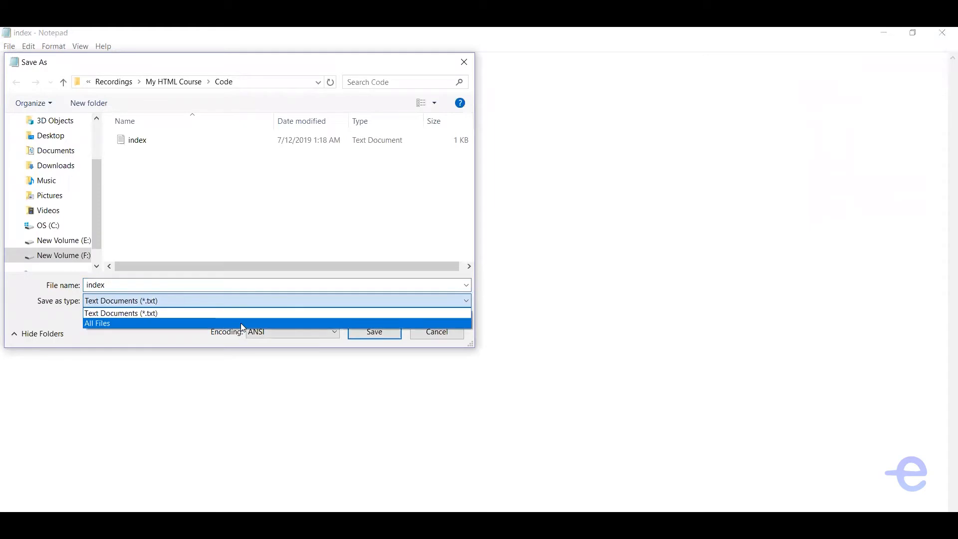
click(97, 323)
text(.html)
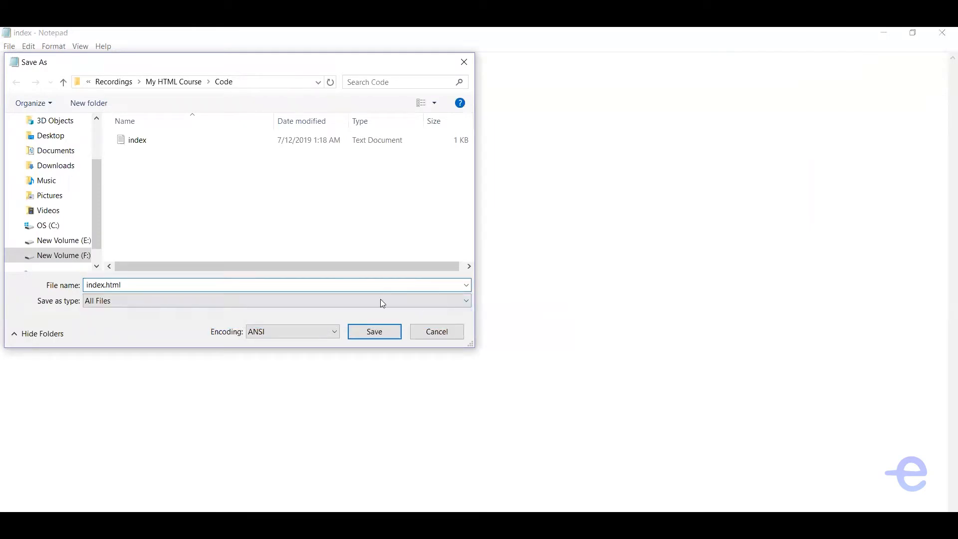
click(373, 331)
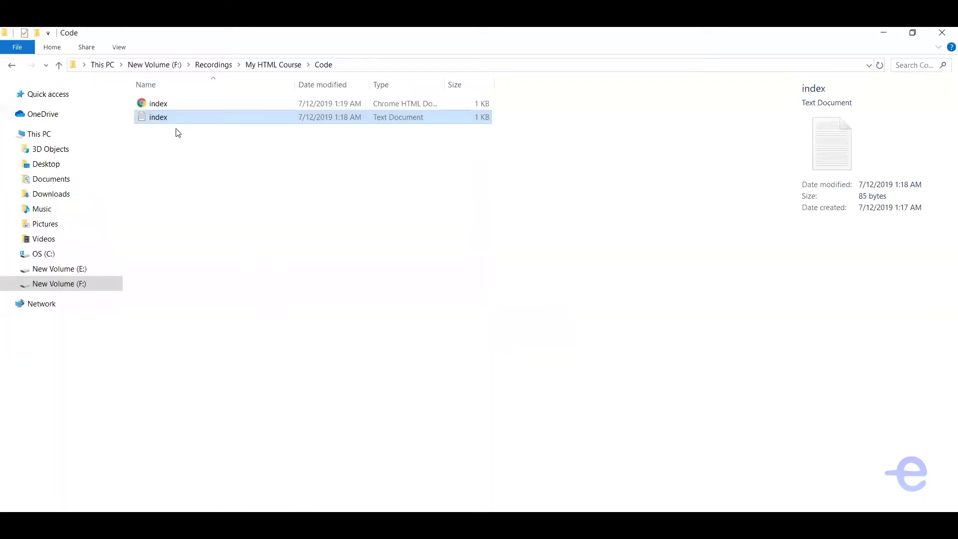
Launch the Chrome HTML Document version of index from the Code folder.
click(158, 104)
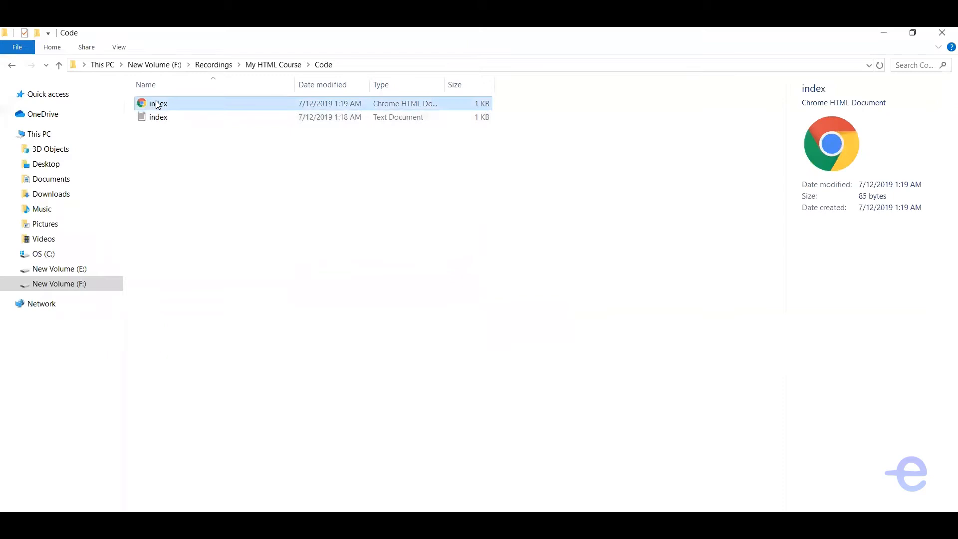
double_click(158, 103)
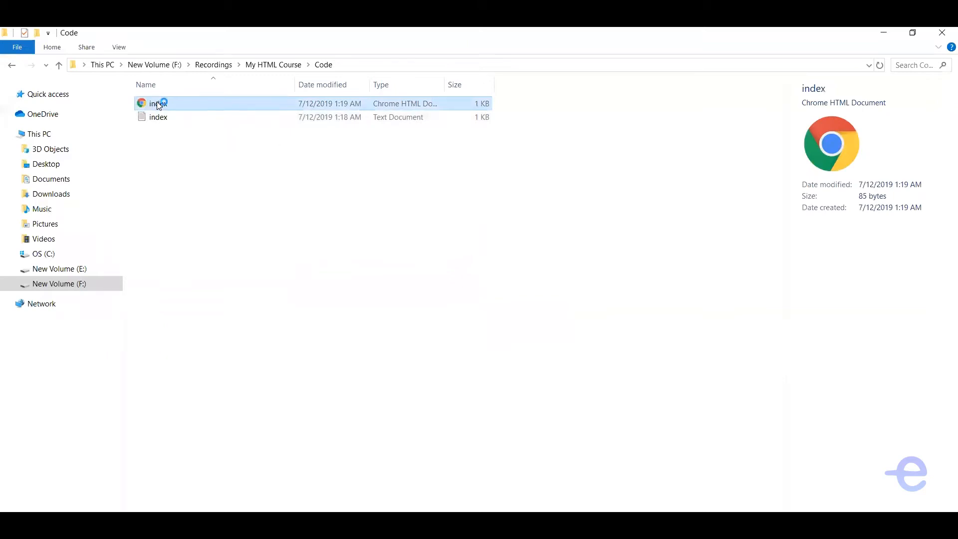
double_click(158, 103)
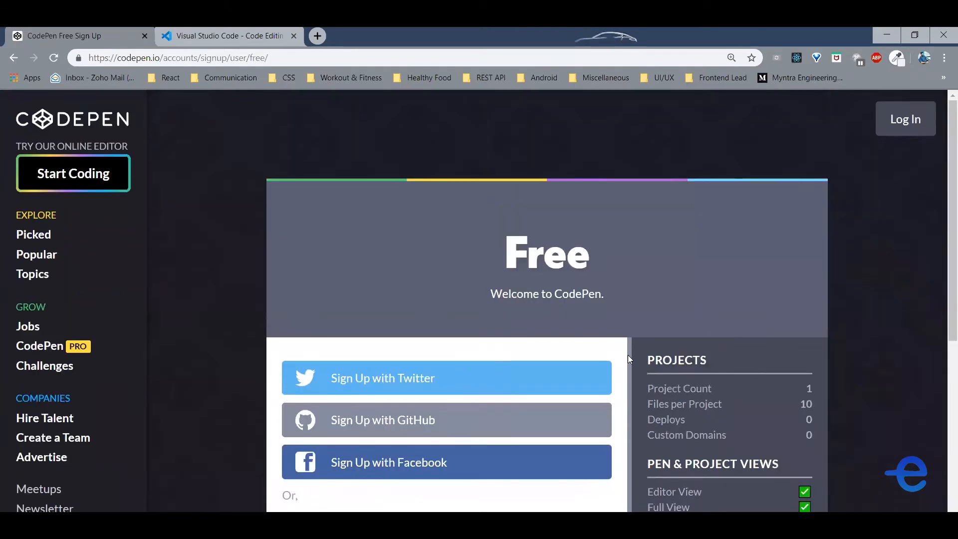
mouse_move(905, 119)
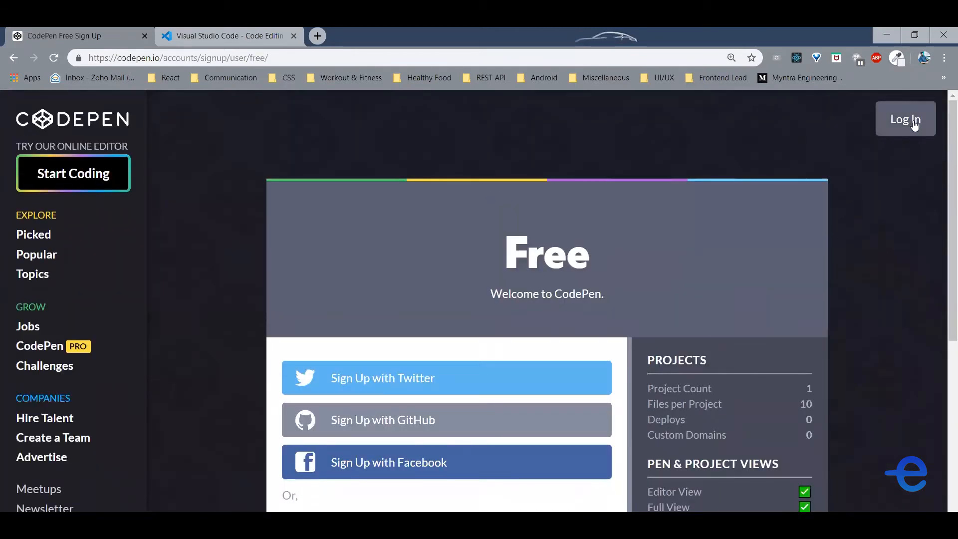
Go from the CodePen sign-up page to the Log In page.
click(905, 119)
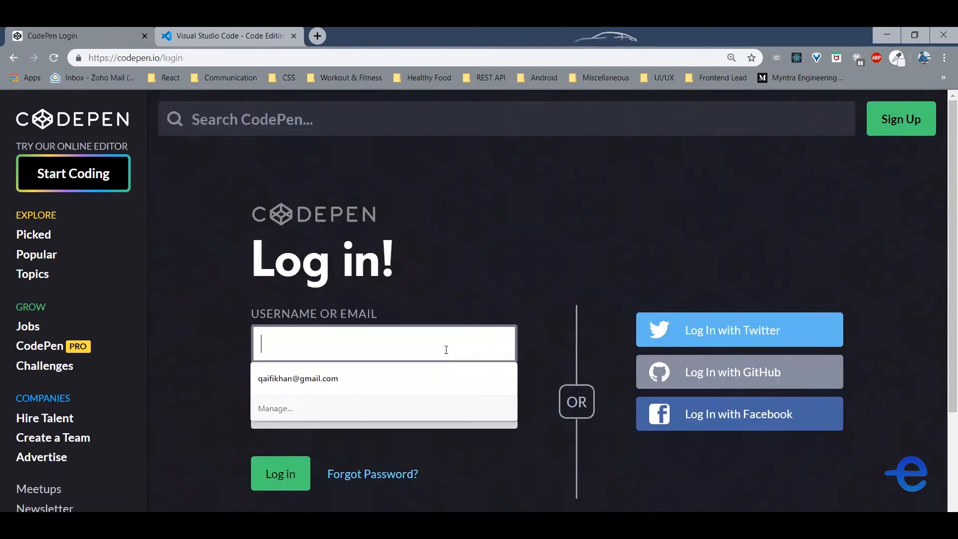
Log in with the saved username and password, then start a new empty Pen.
click(298, 378)
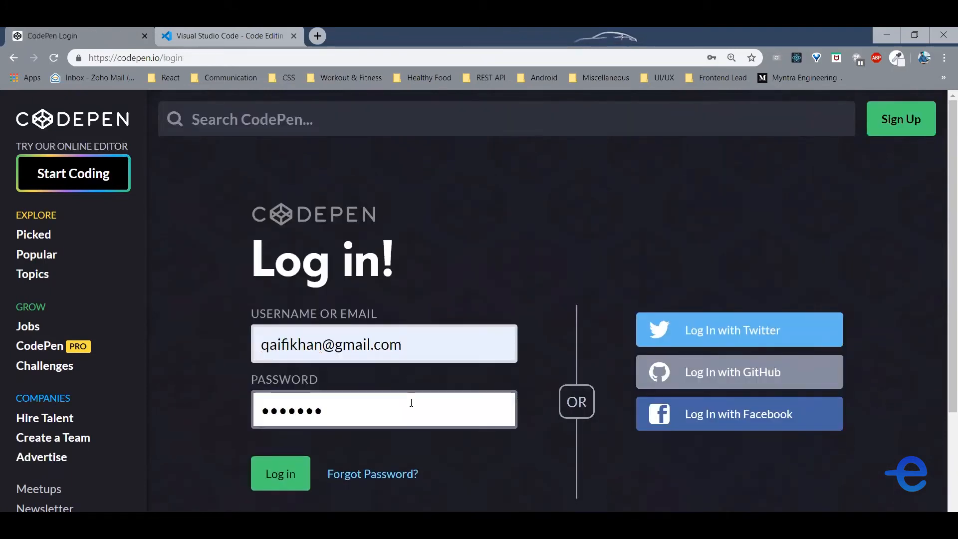
click(280, 472)
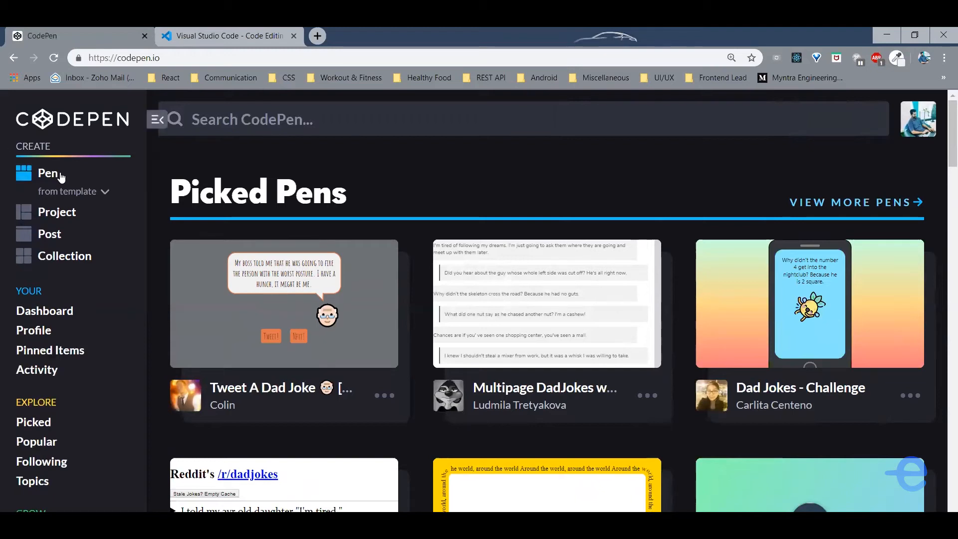
click(48, 173)
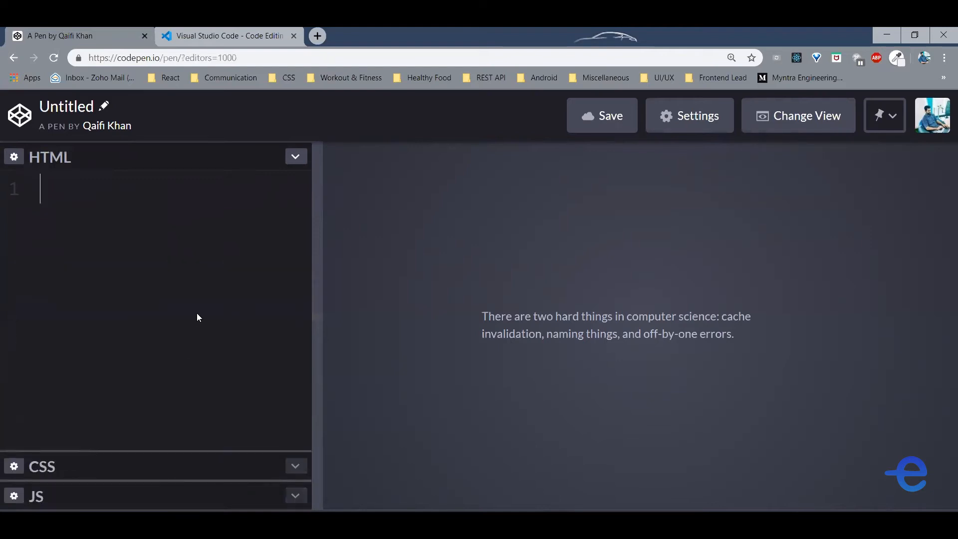
Enter <p>This is my paragraph</p> and <h1>Hey heading</h1> in the HTML panel and save the Pen.
text(<p>)
text(This i)
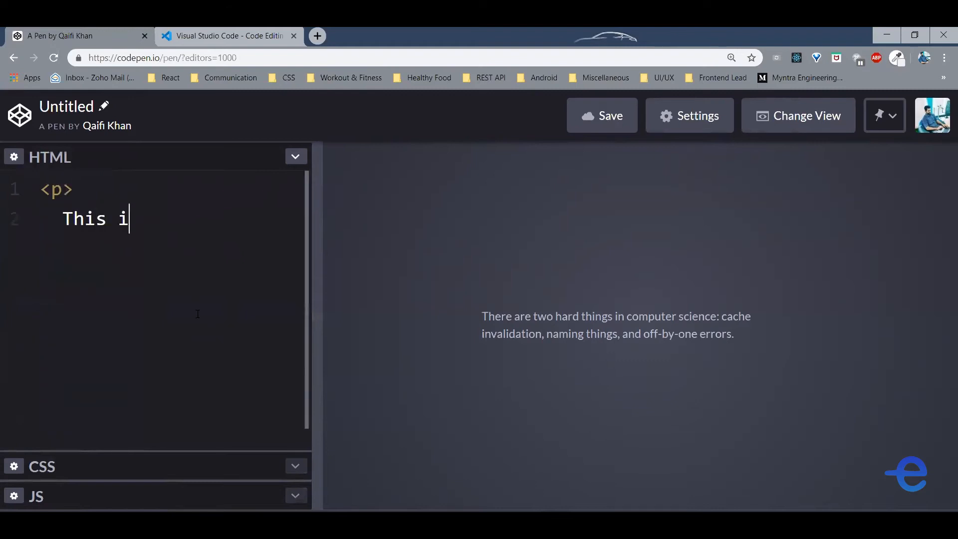
text(s my paragrap)
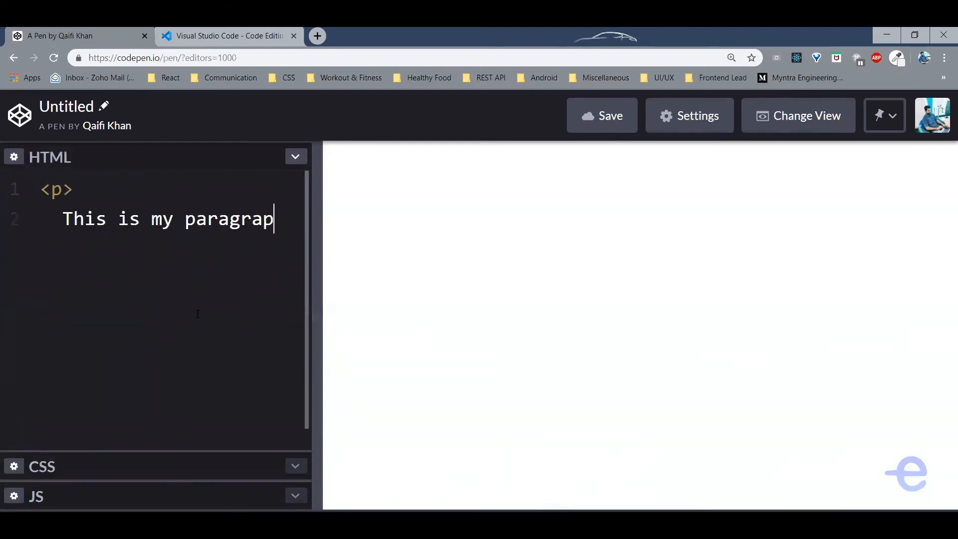
text(h</p)
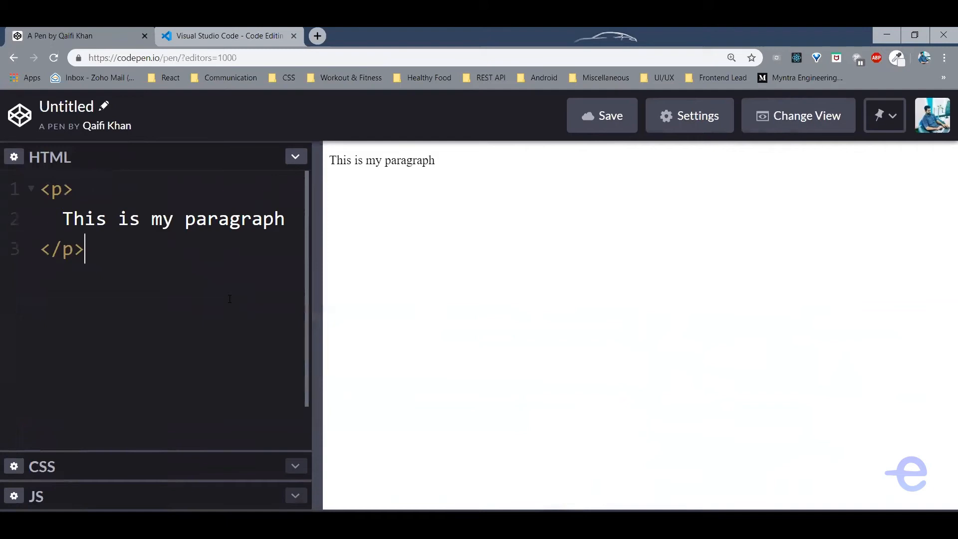
text(<)
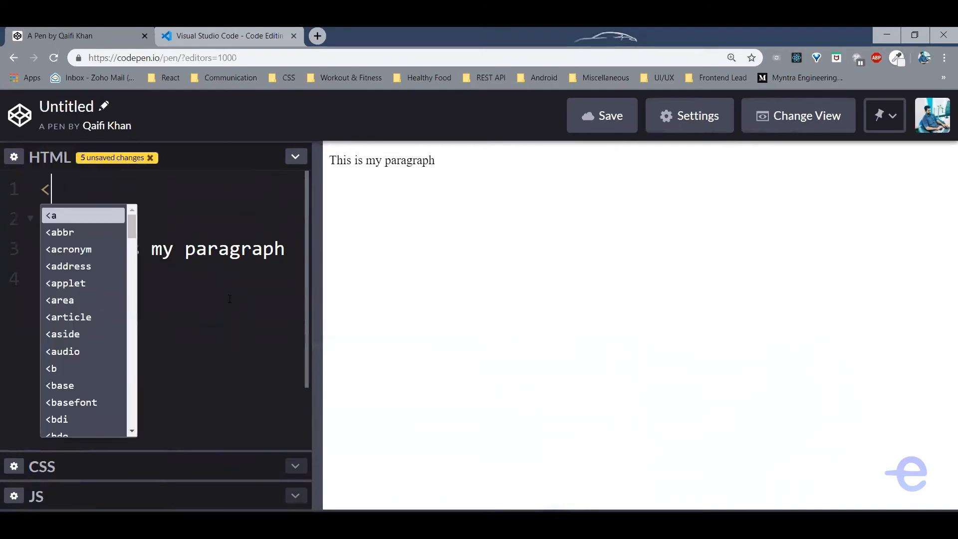
text(h1>Hey heading</h1>)
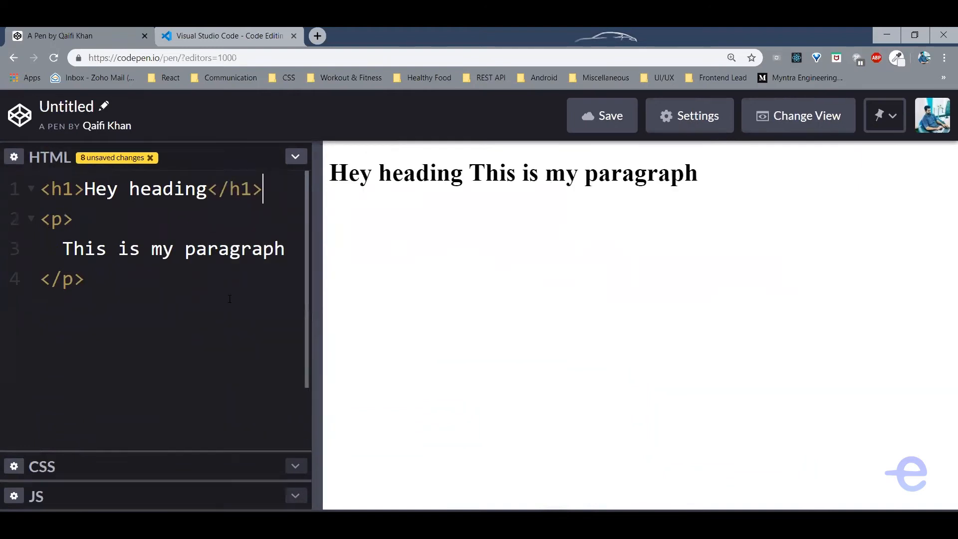
click(602, 115)
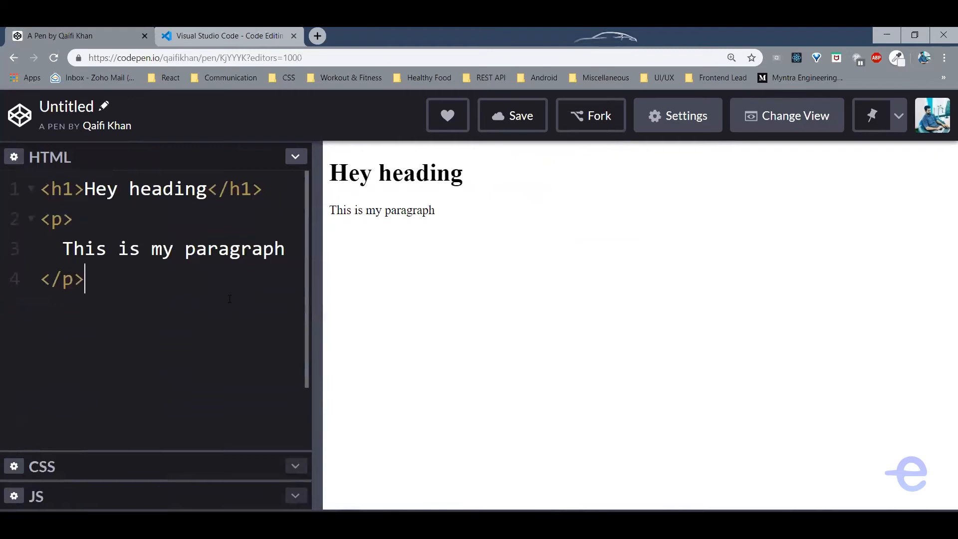
click(195, 57)
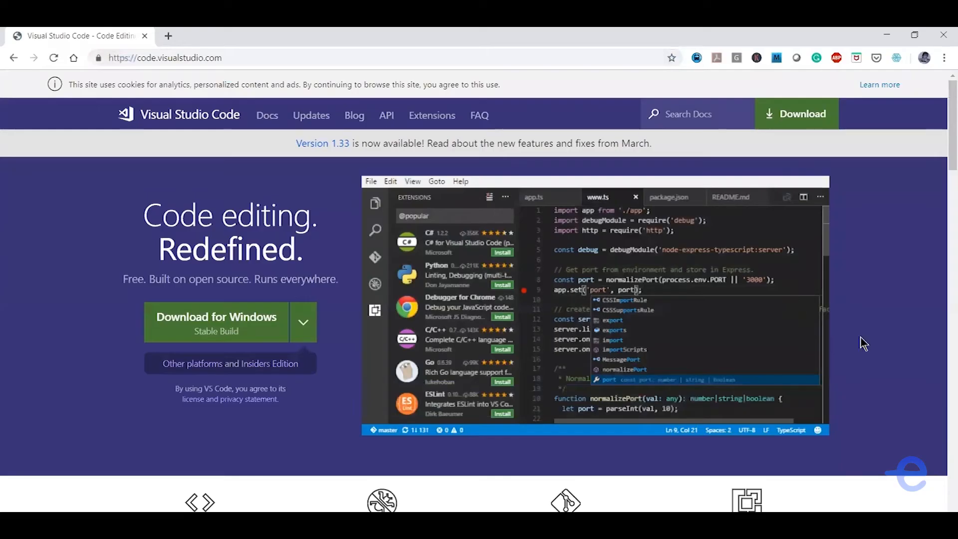
mouse_move(303, 322)
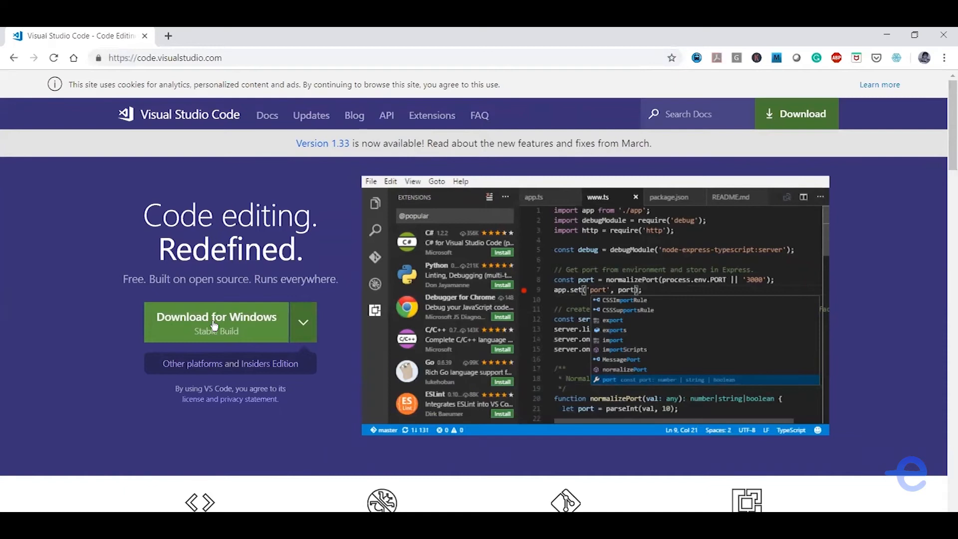
Download the stable Windows build of VS Code from the website.
click(302, 321)
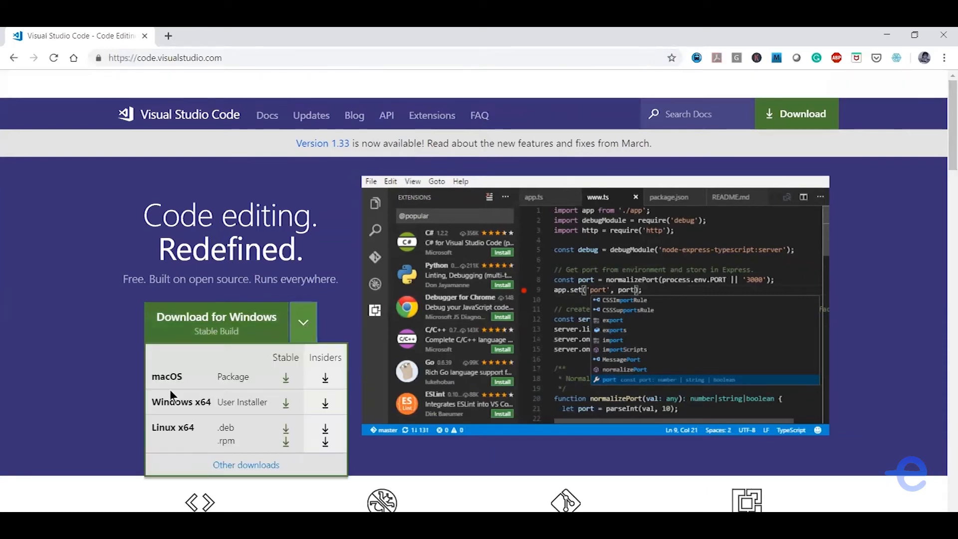
mouse_move(331, 431)
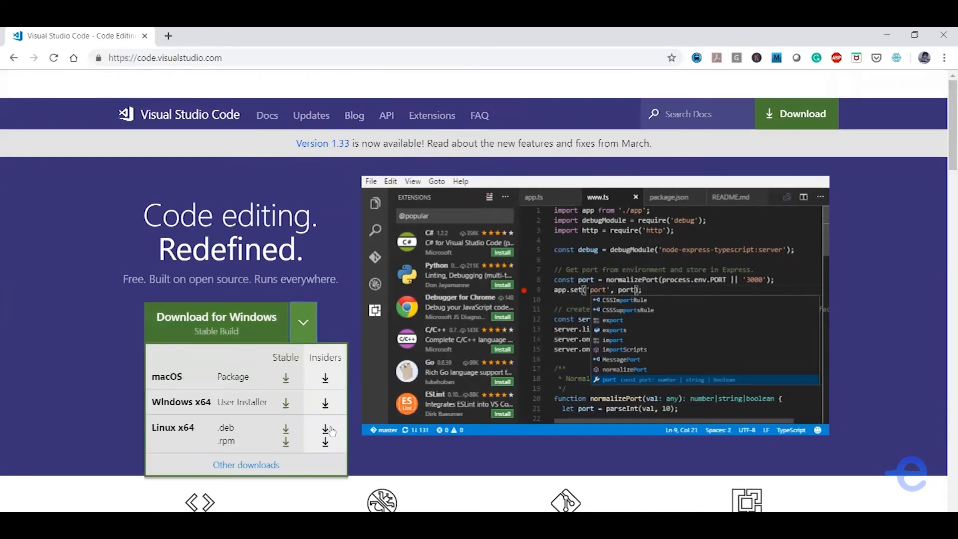
click(100, 370)
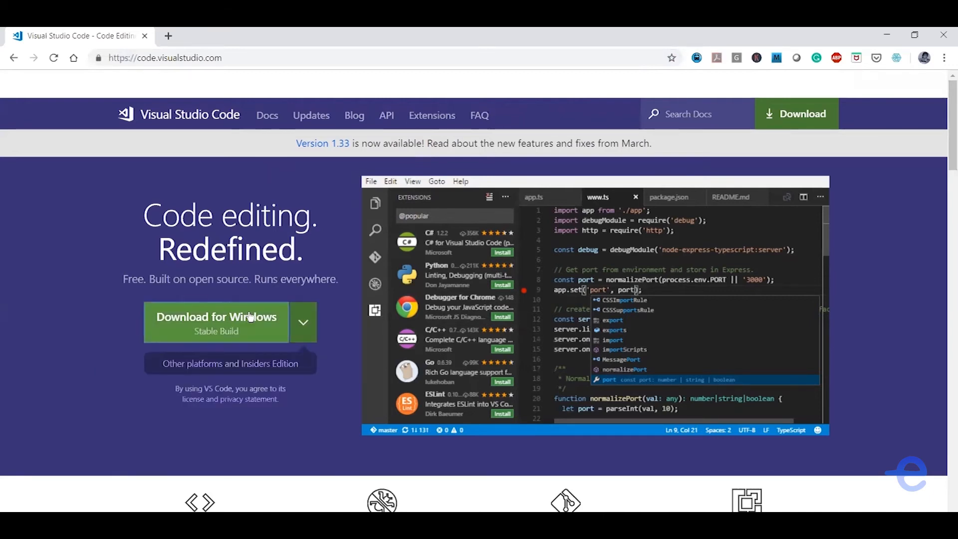
click(216, 316)
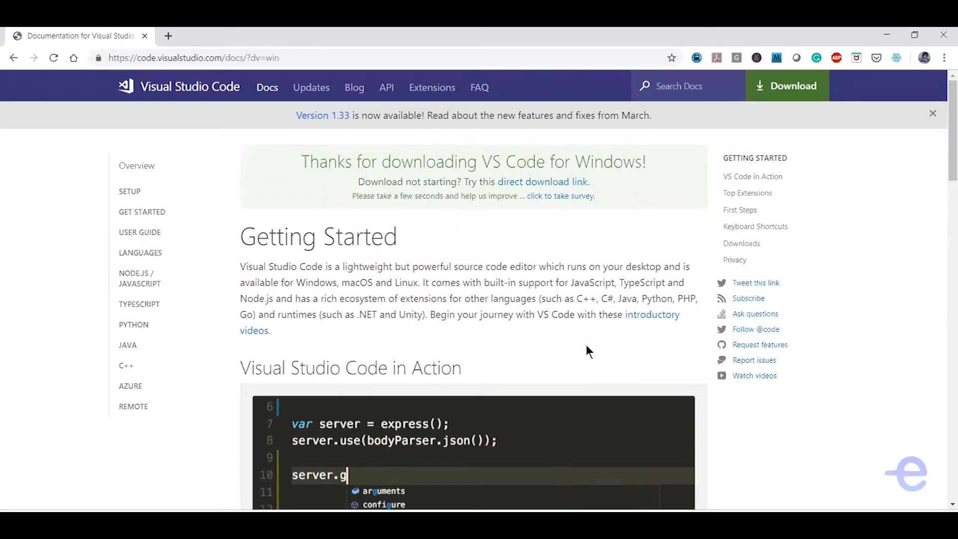
mouse_move(67, 501)
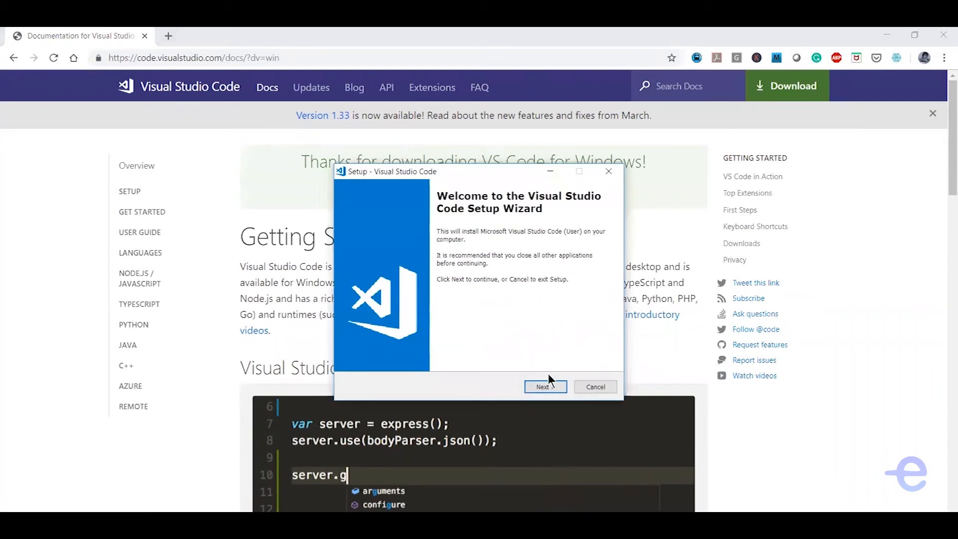
Accept the license and keep the default install location and Start Menu folder.
click(544, 387)
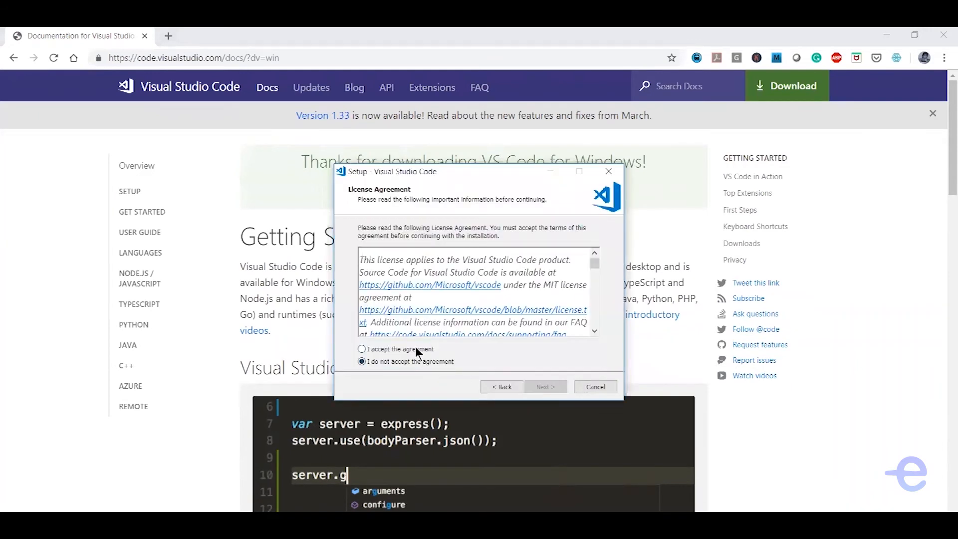
click(361, 348)
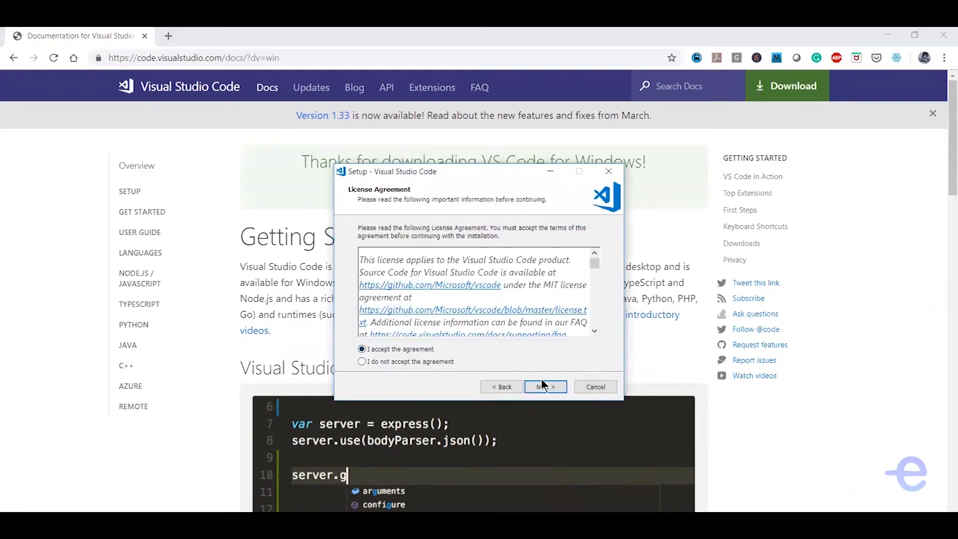
click(544, 387)
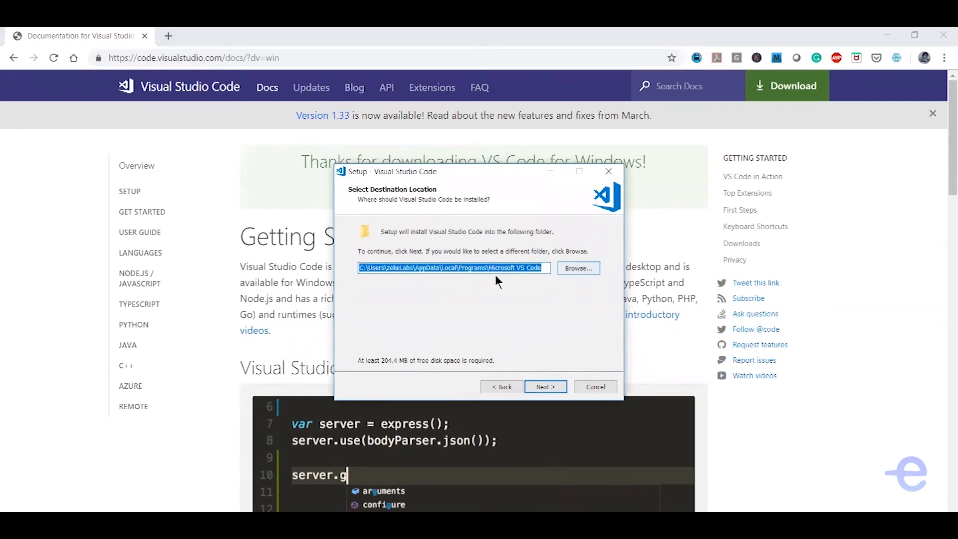
mouse_move(544, 386)
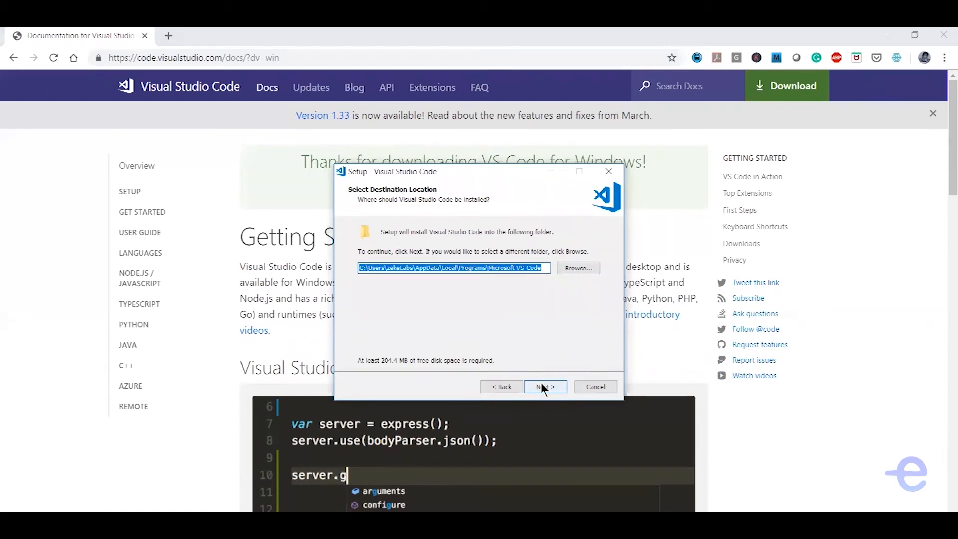
click(544, 387)
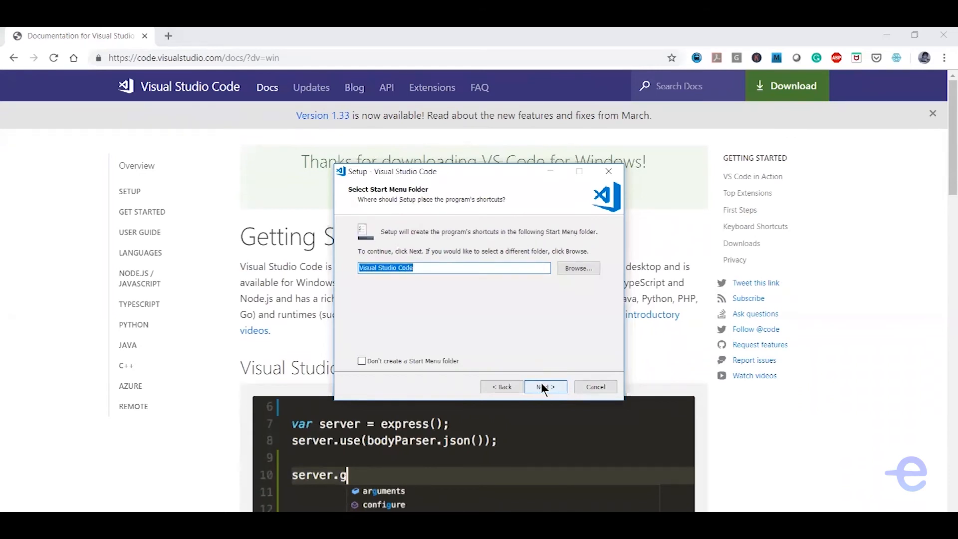
click(544, 386)
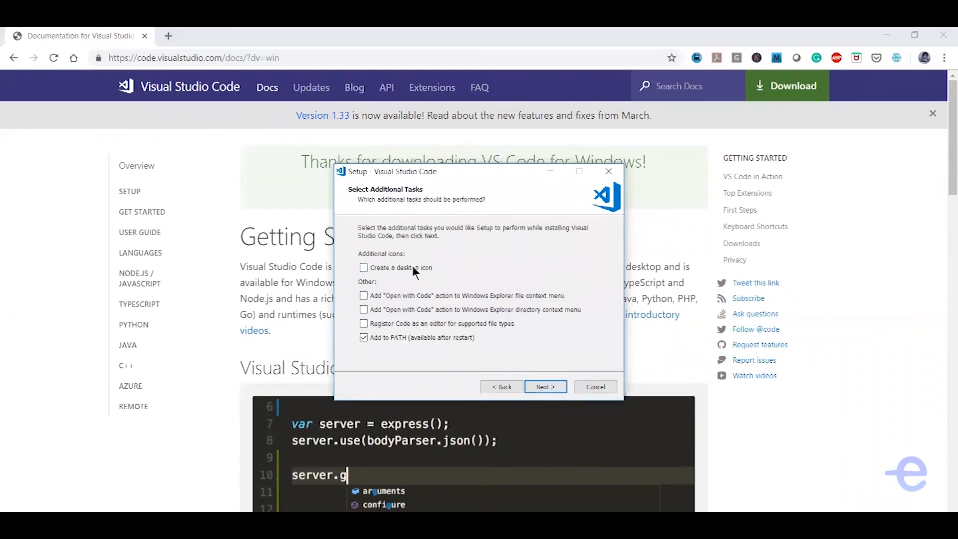
Add a desktop icon, install VS Code, and launch it when setup finishes.
click(364, 267)
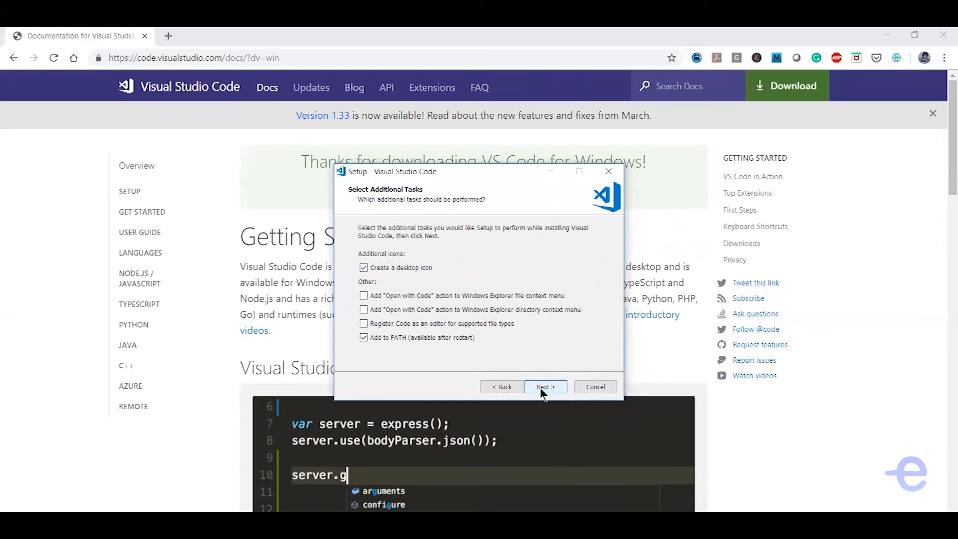
click(543, 386)
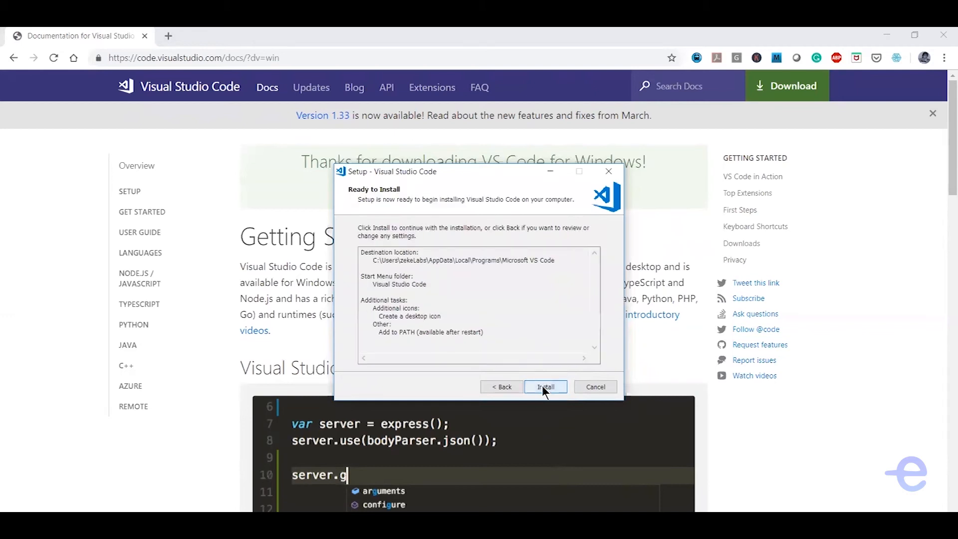
click(544, 386)
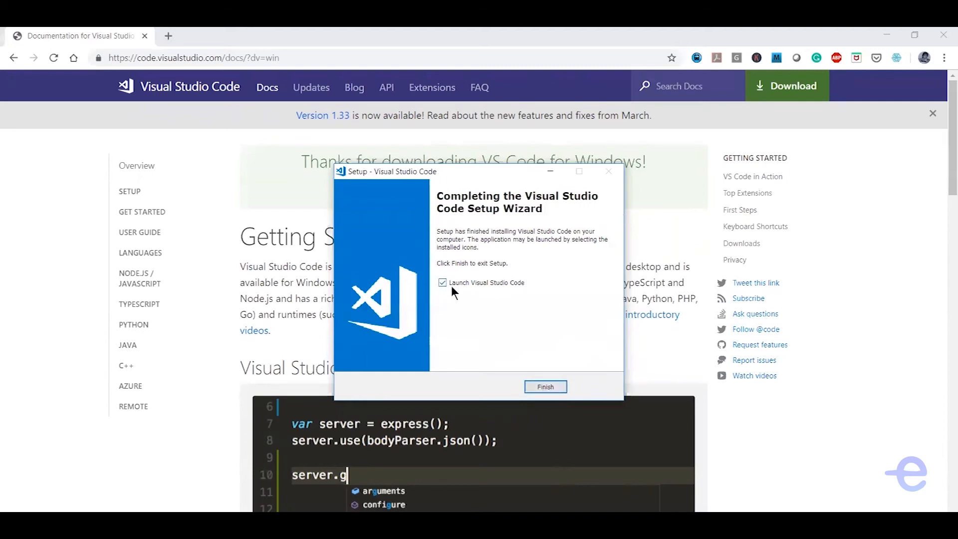
click(442, 282)
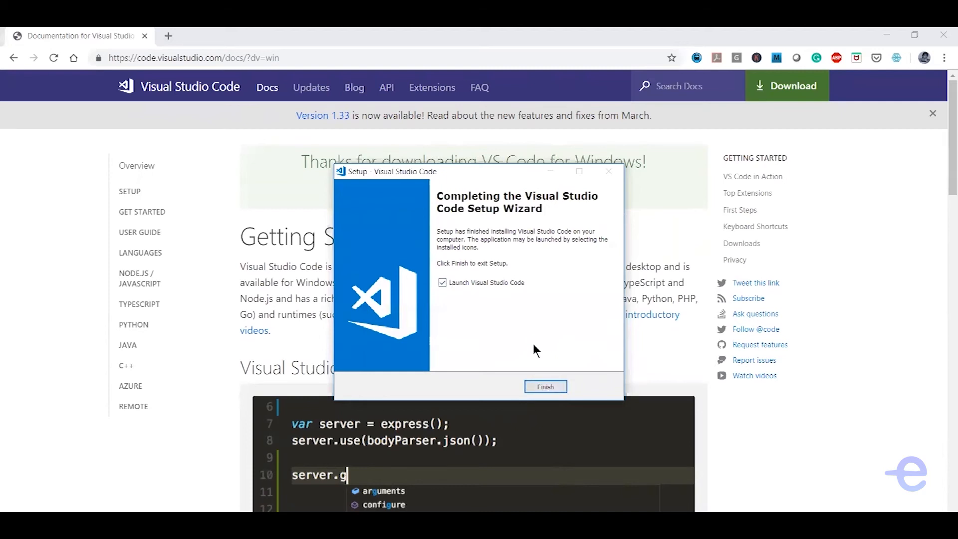
click(544, 386)
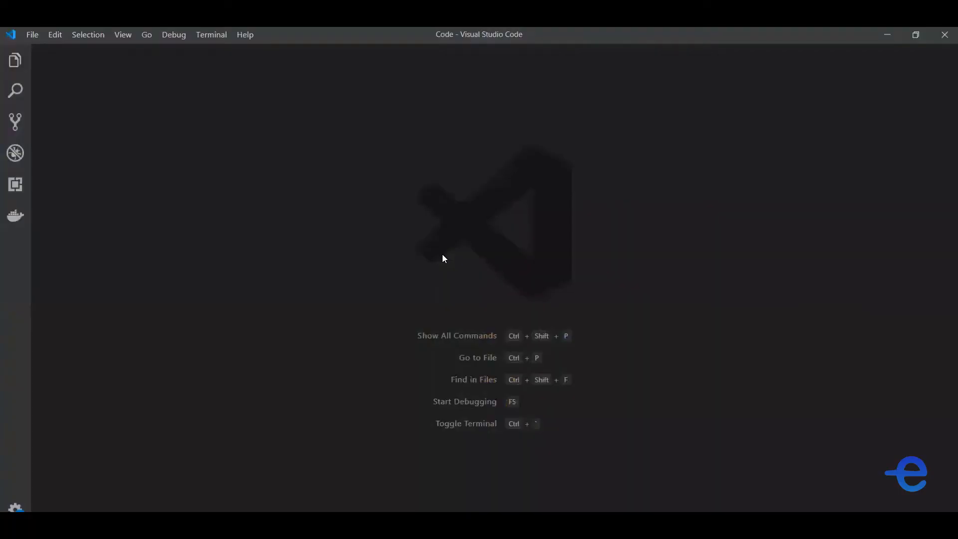
mouse_move(244, 142)
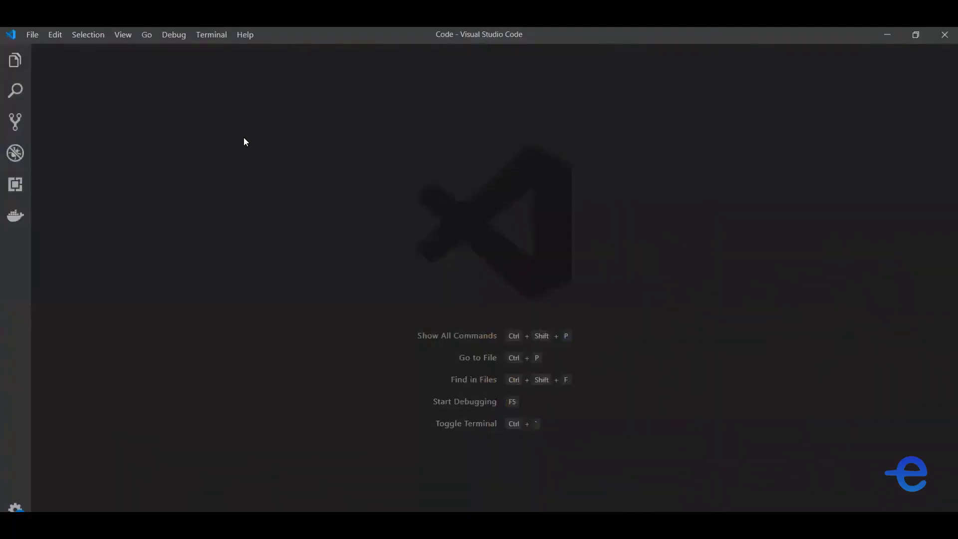
Open the Code folder from My HTML Course as the workspace and show its files in Explorer.
click(32, 34)
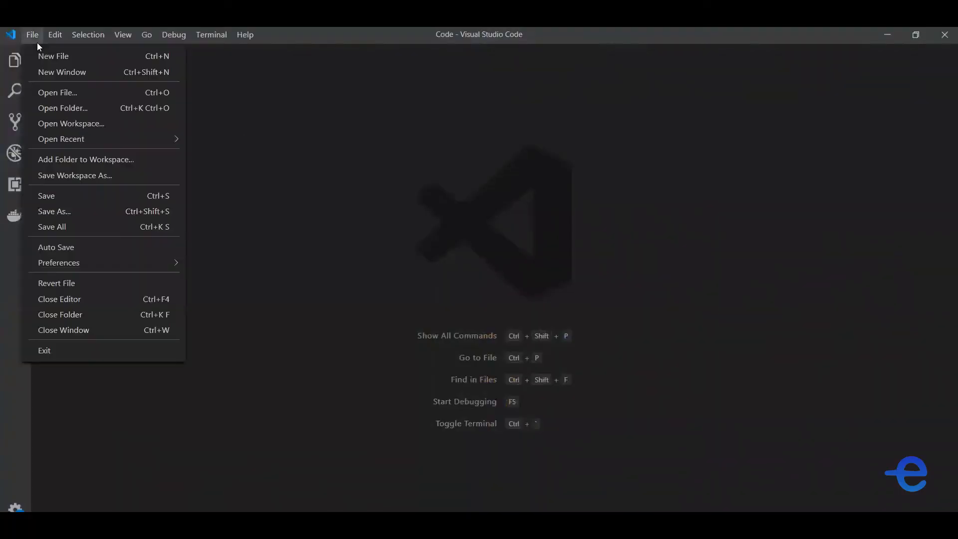
click(96, 119)
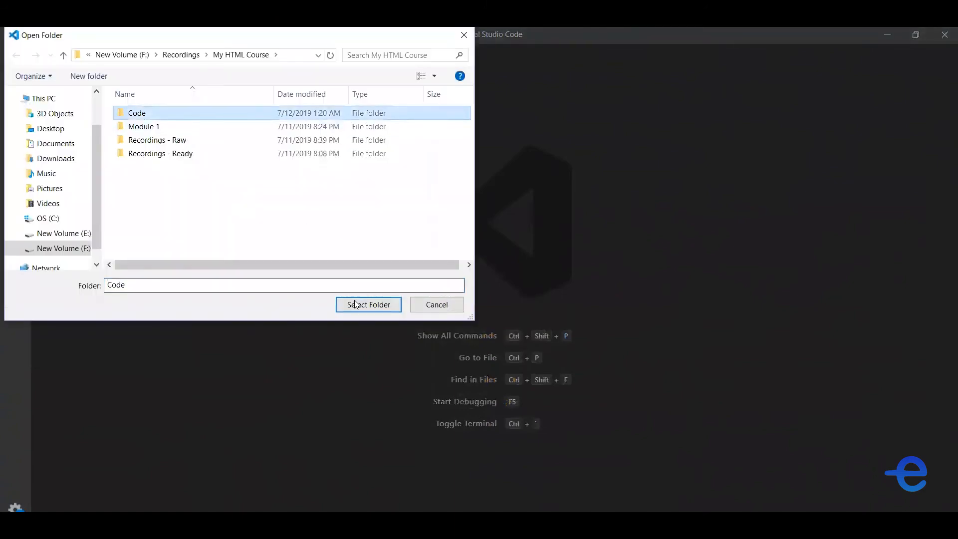
click(367, 304)
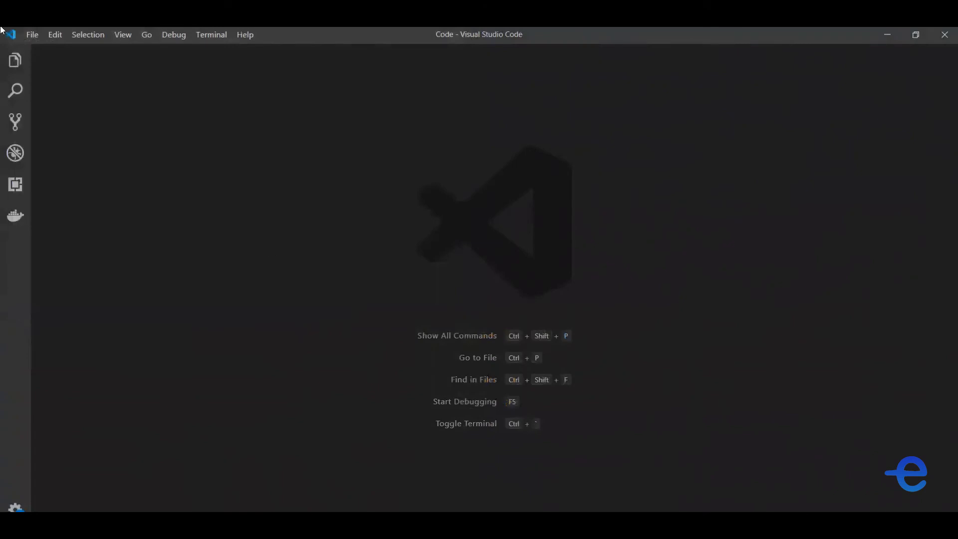
click(15, 60)
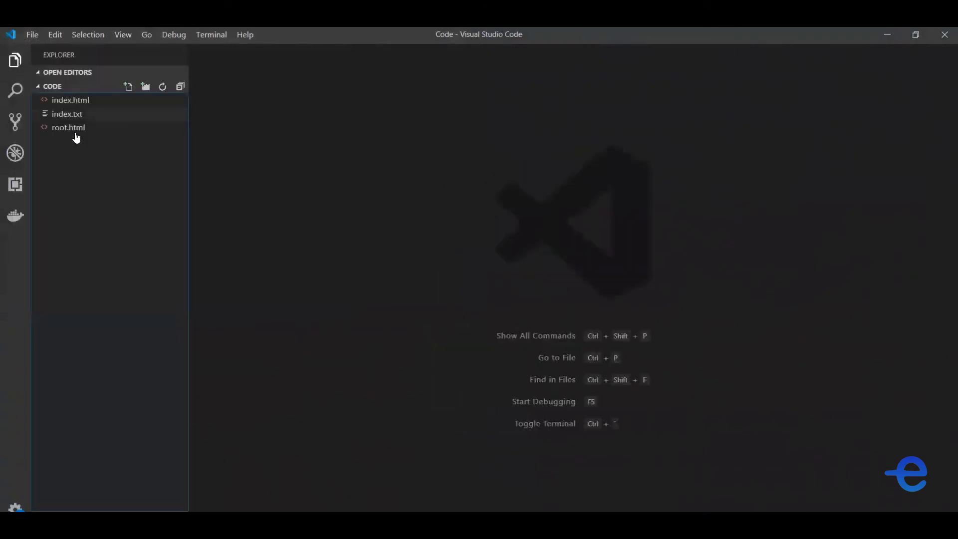
click(14, 61)
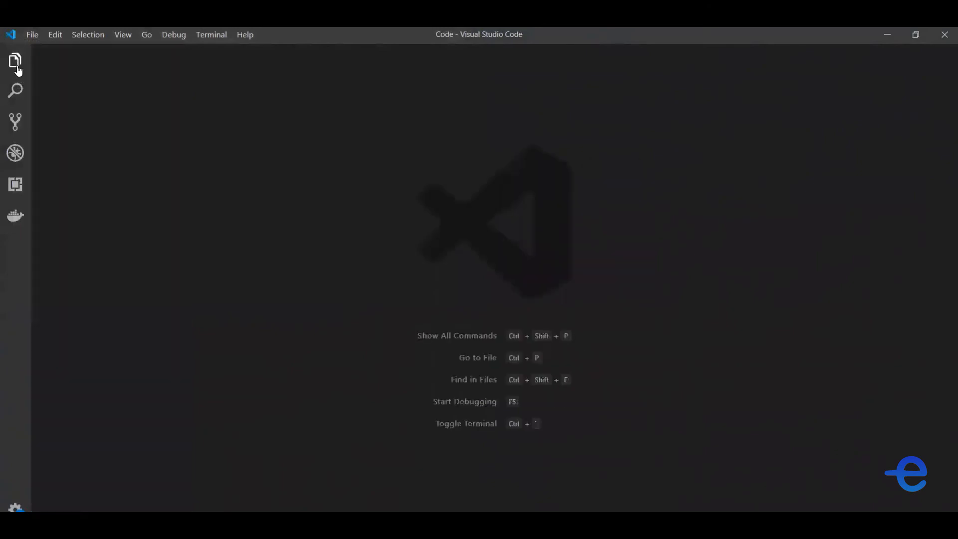
click(15, 61)
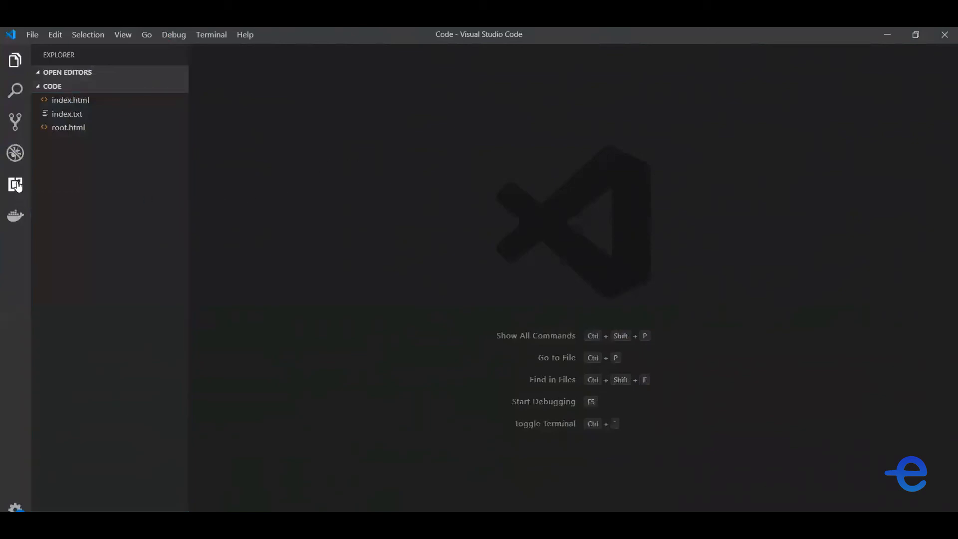
click(15, 185)
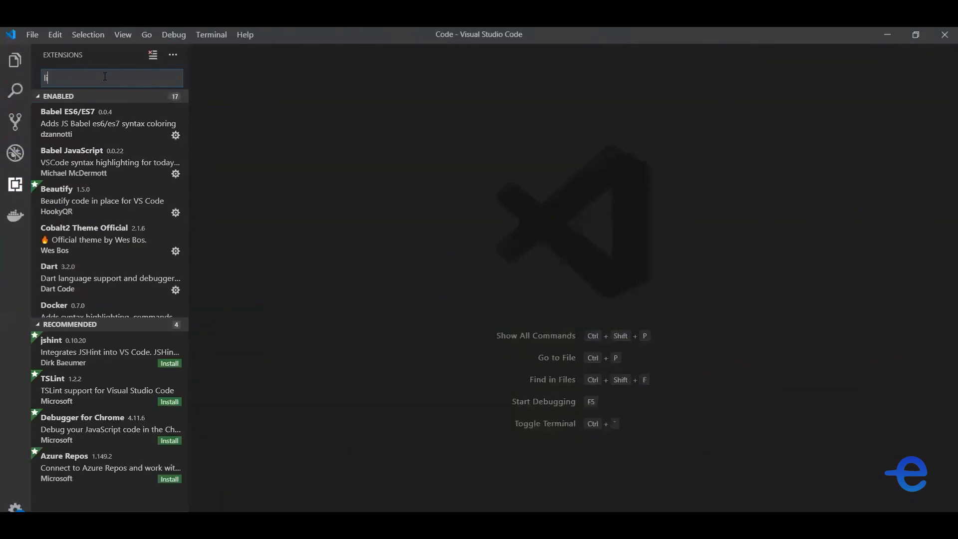
Search the Extensions marketplace for 'live server'.
text(live server)
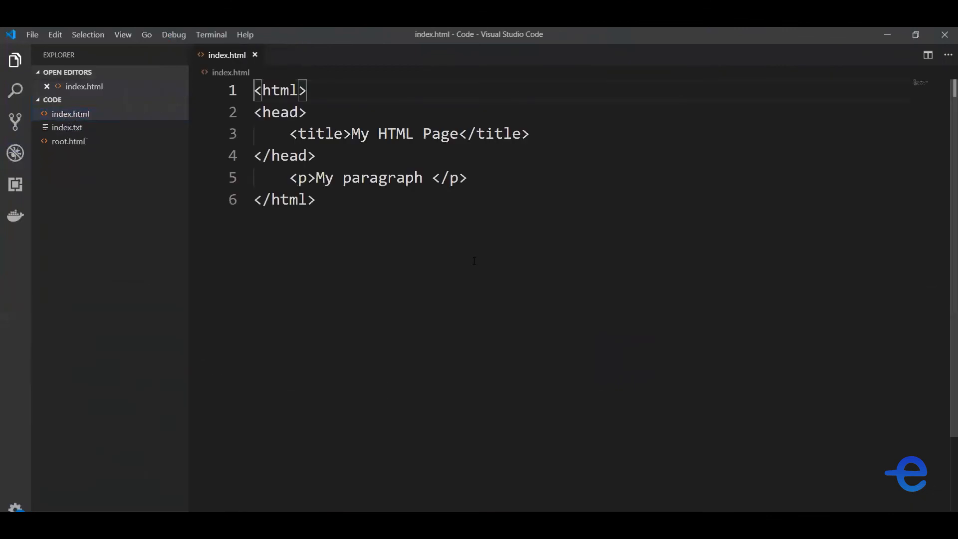
Serve index.html with Live Server on port 5500 and hide the Explorer sidebar.
right_click(552, 204)
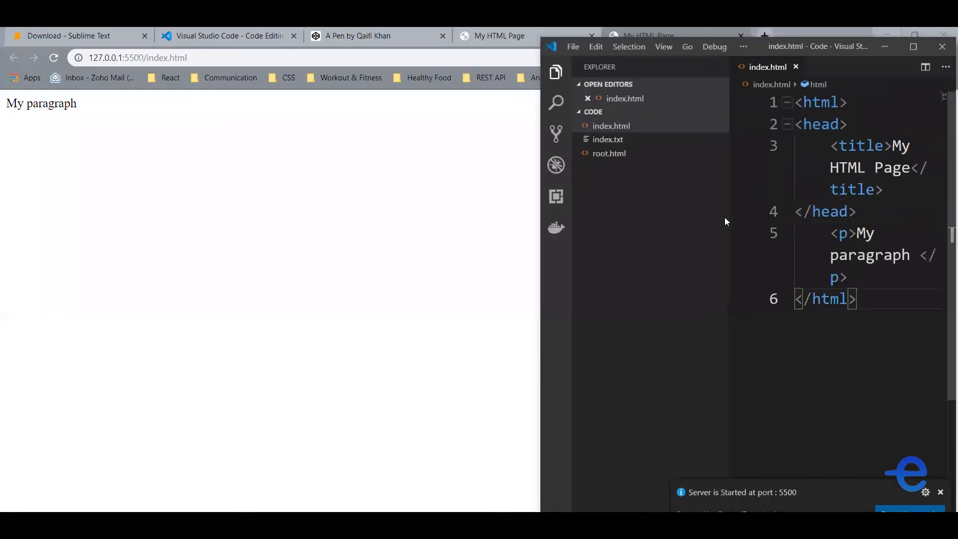
click(555, 72)
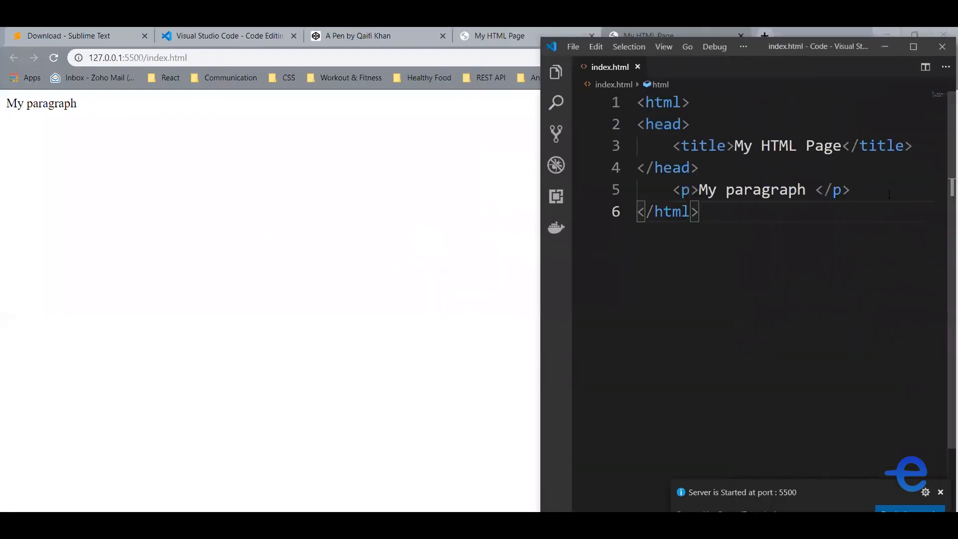